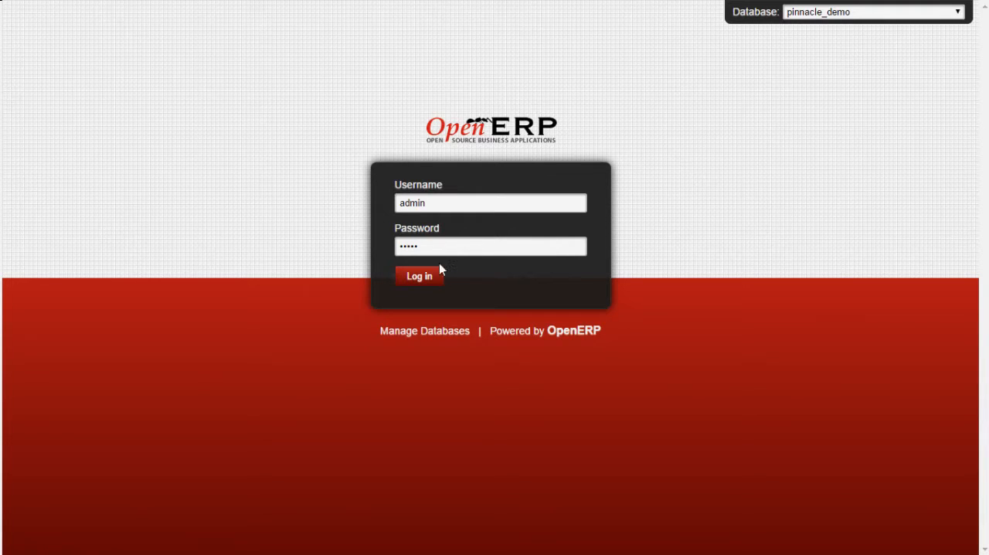
Log in to the demo database as administrator, landing in the messaging inbox
left_click(418, 275)
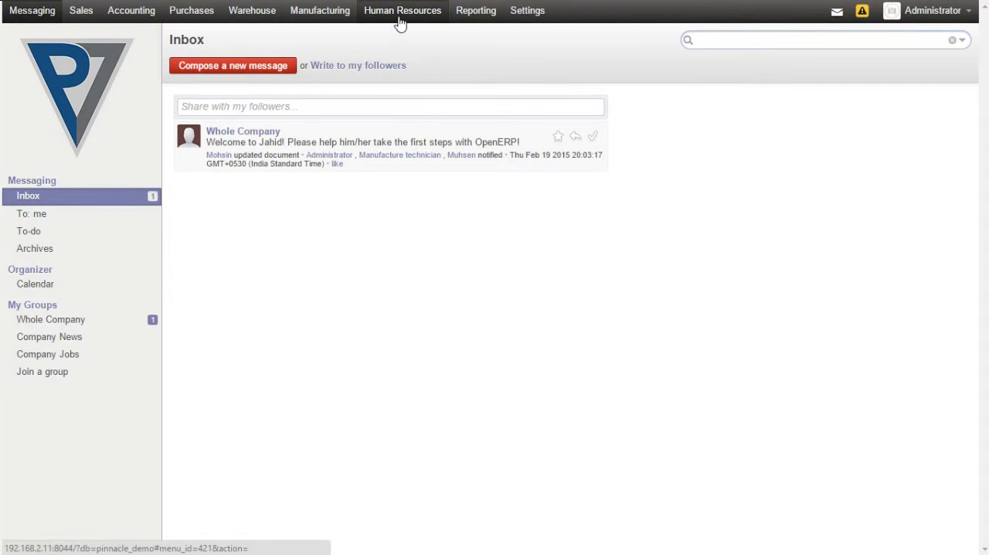
Show the Human Resources List of Documents with the VISA and Passport types
left_click(402, 9)
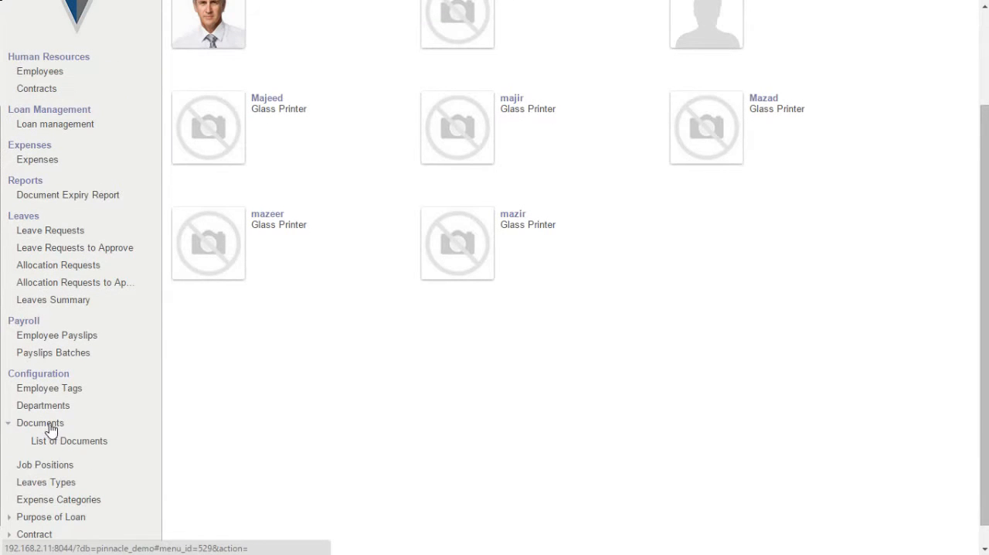
left_click(68, 442)
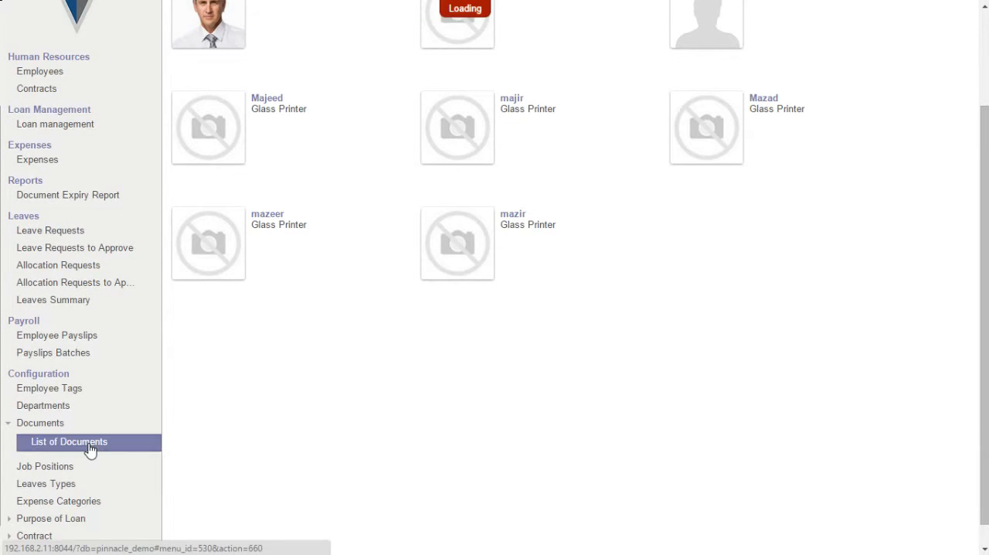
left_click(68, 442)
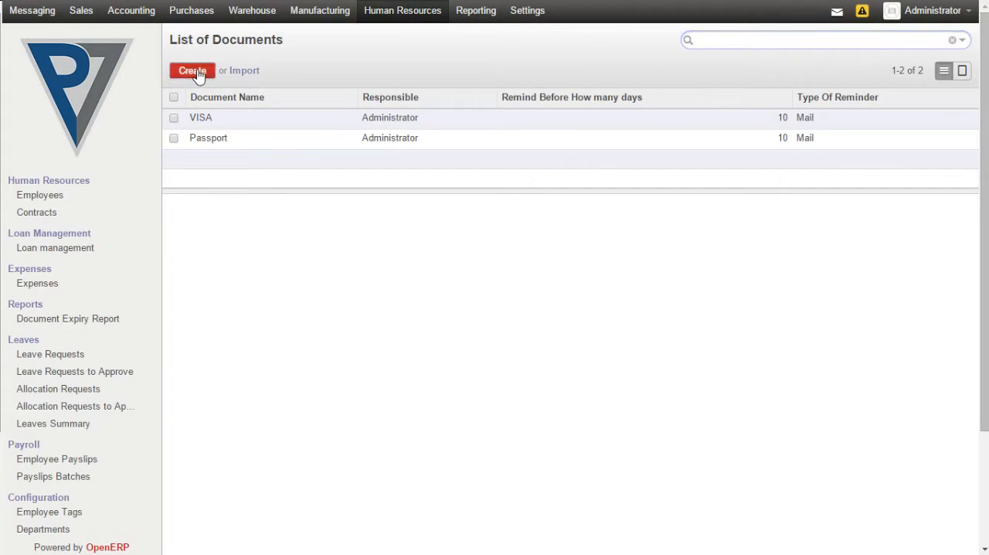
Create document type License: Administrator responsible, remind 5 days before, reminder type Mail, and save
left_click(191, 71)
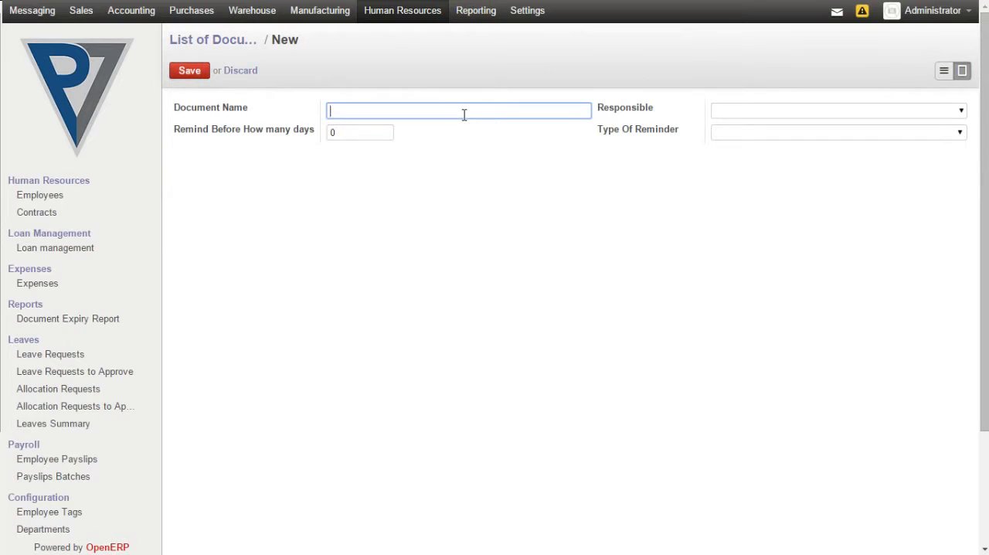
type("Licen")
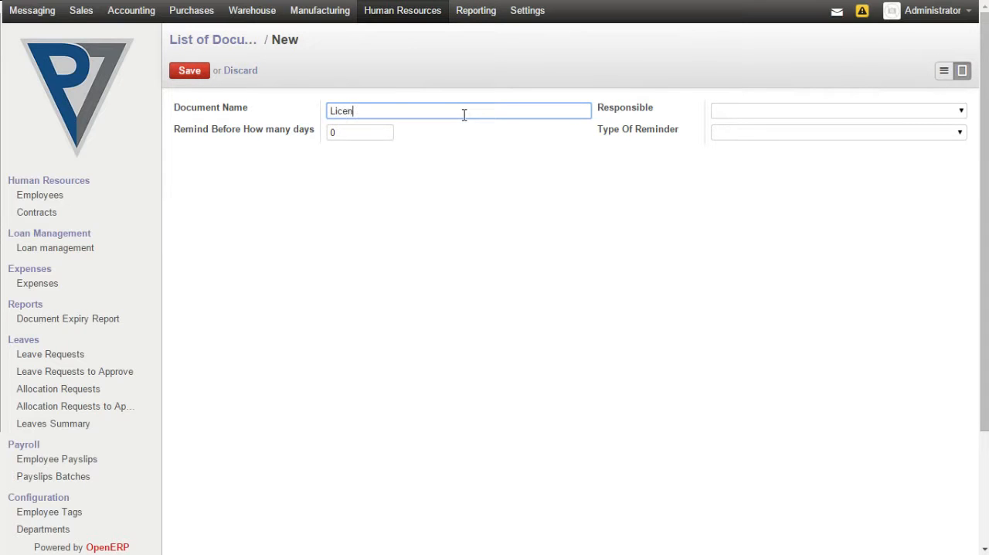
type("se")
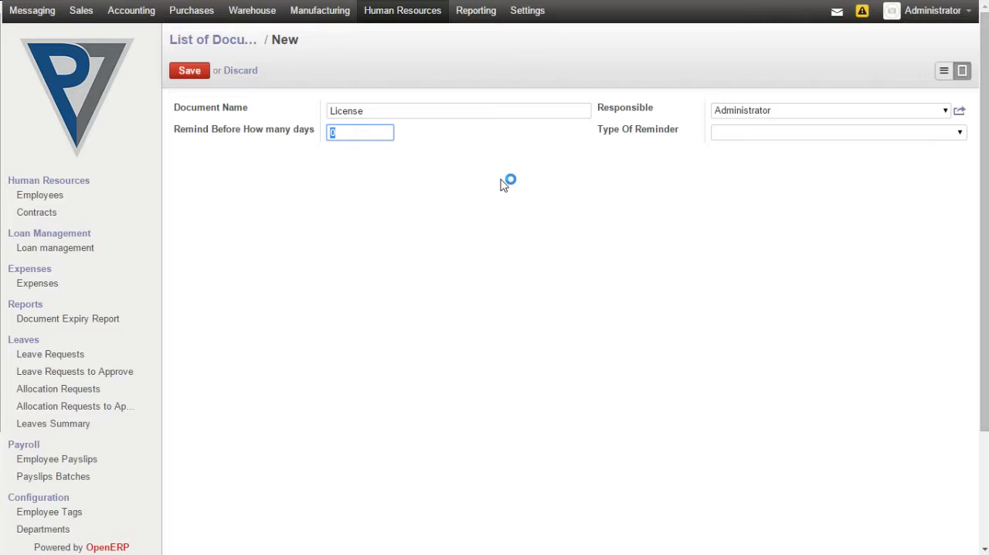
type("5")
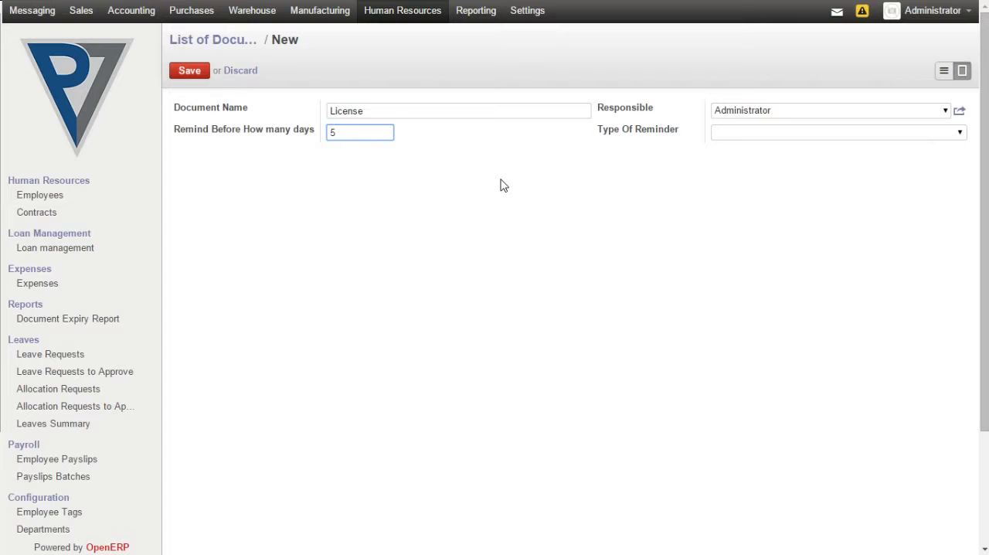
mouse_move(679, 129)
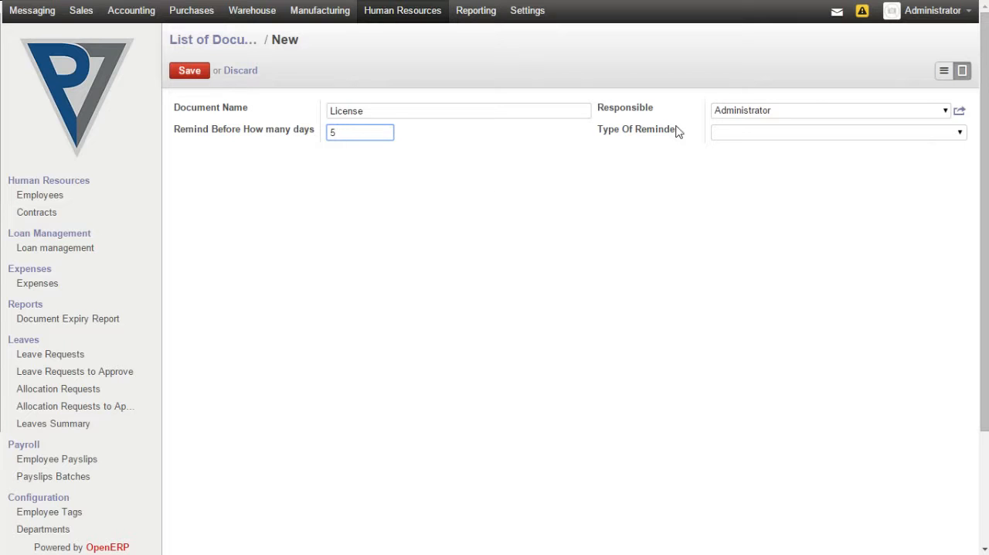
left_click(837, 131)
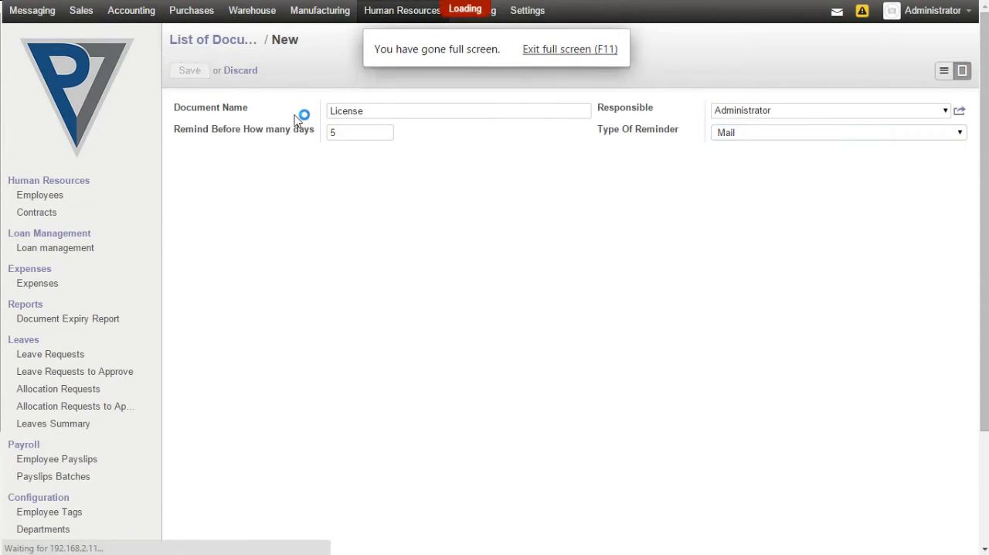
left_click(189, 71)
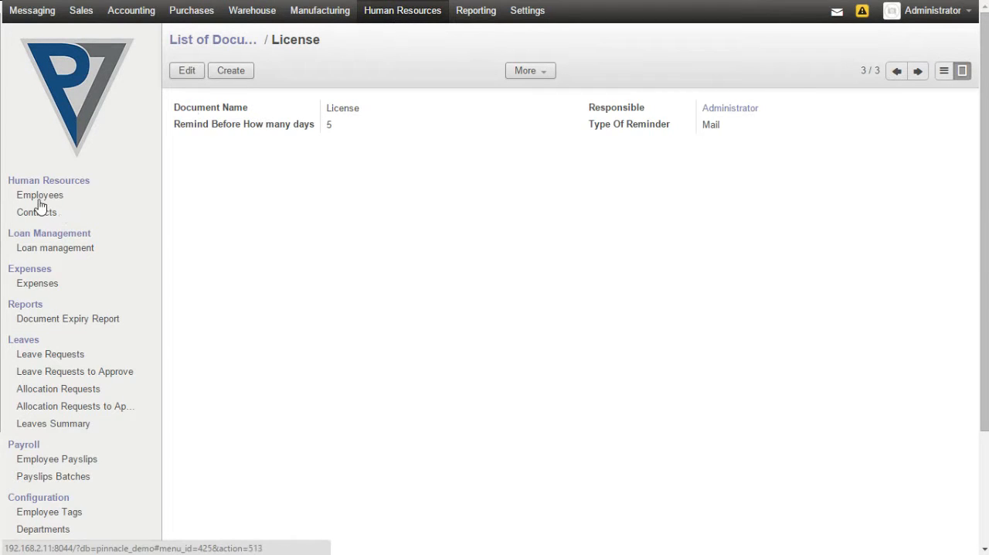
Edit employee Arun's record and show his empty Citizenship and Other Info documents table
left_click(40, 195)
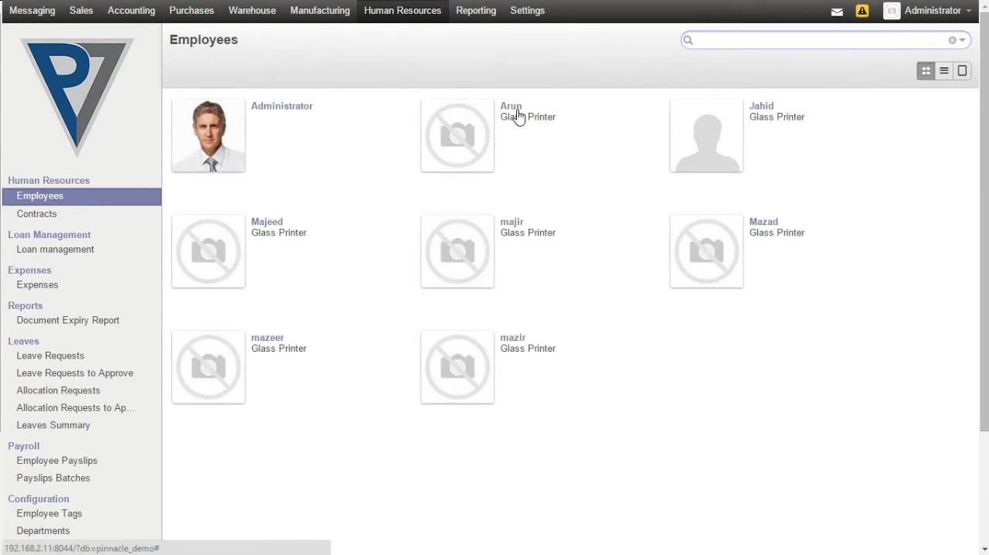
left_click(509, 105)
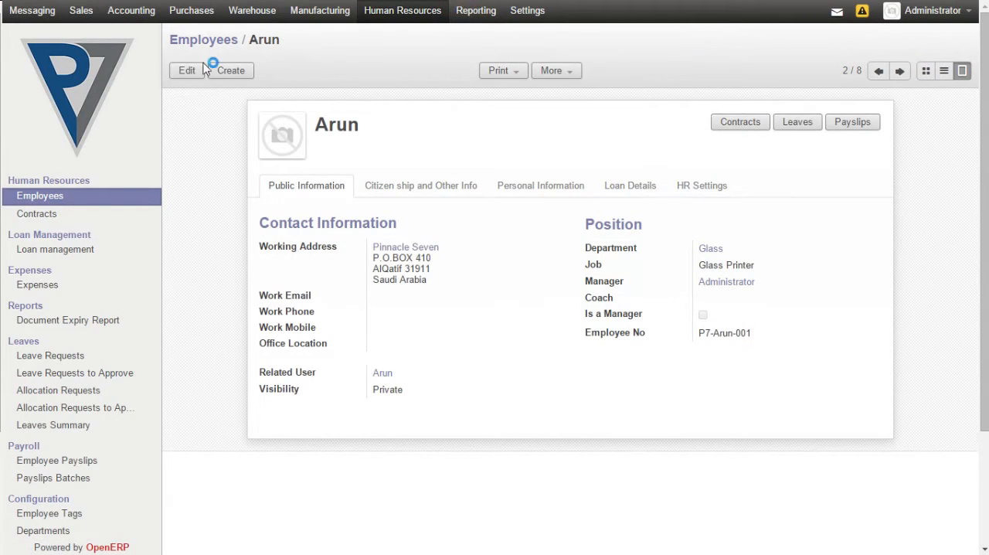
left_click(187, 71)
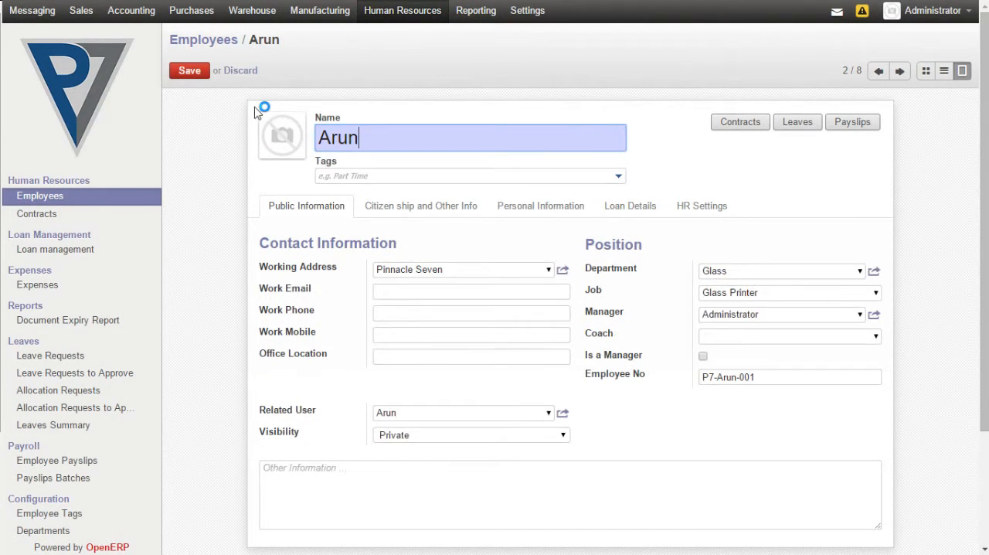
mouse_move(261, 114)
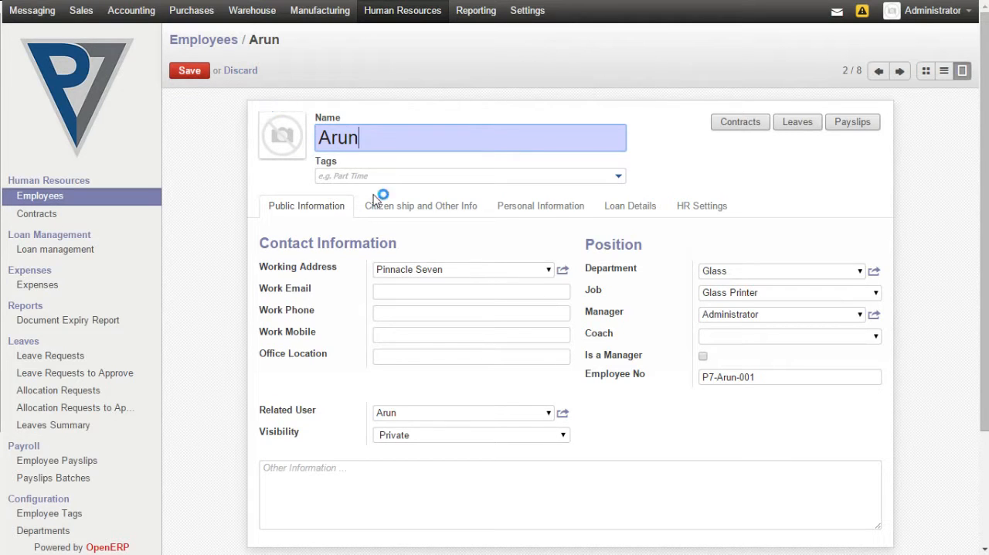
left_click(420, 205)
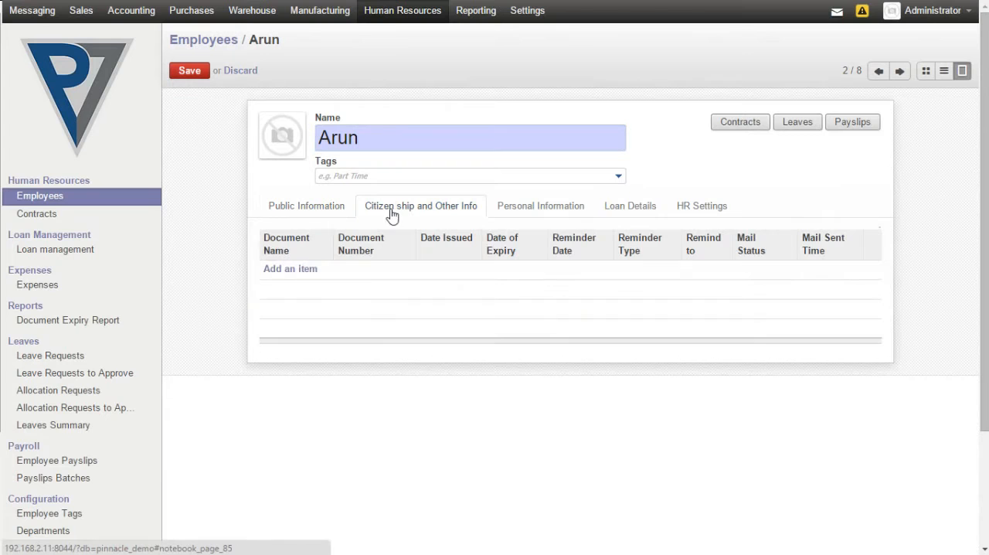
Add a License row HSGDF887 issued 04/01/2015, expiring 04/30/2015, reminder 04/25/2015
left_click(291, 268)
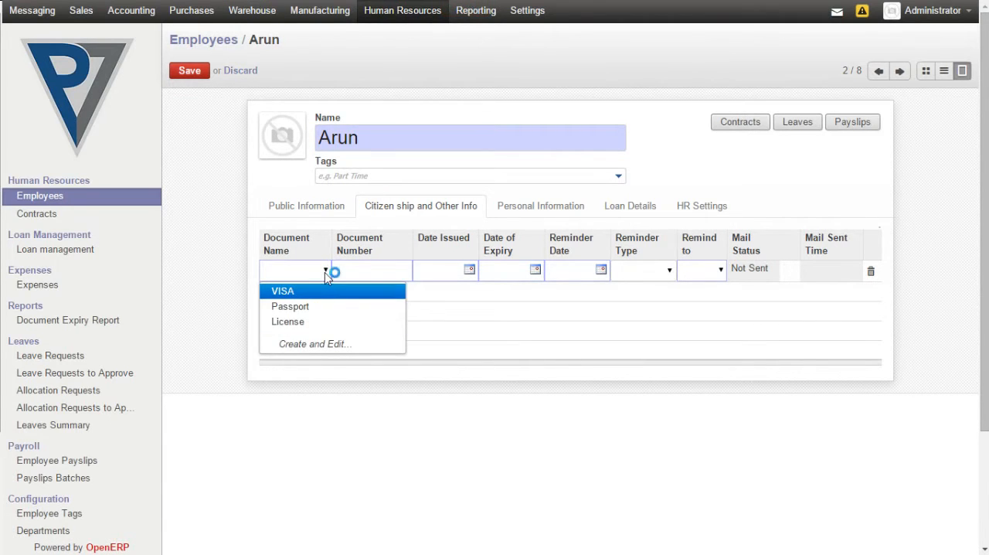
mouse_move(323, 321)
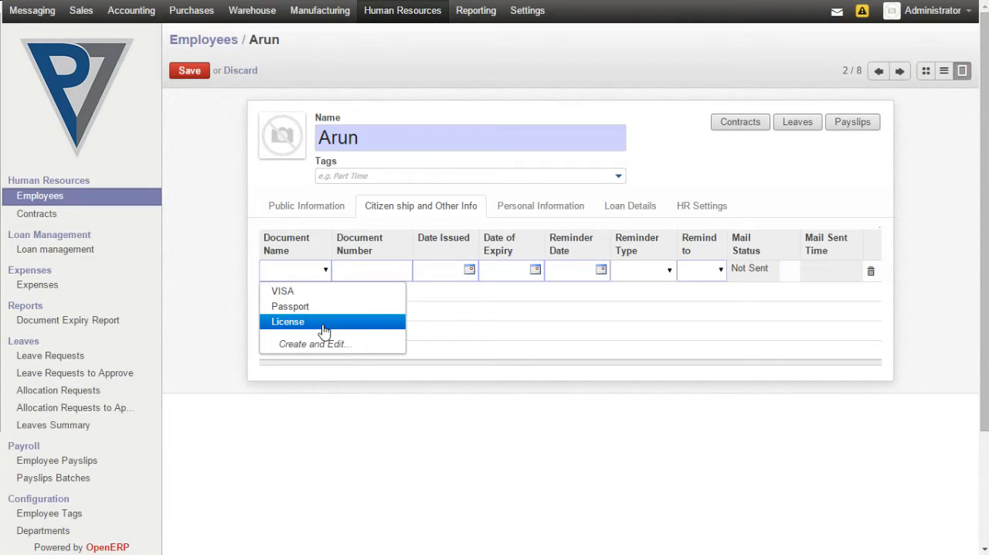
left_click(287, 322)
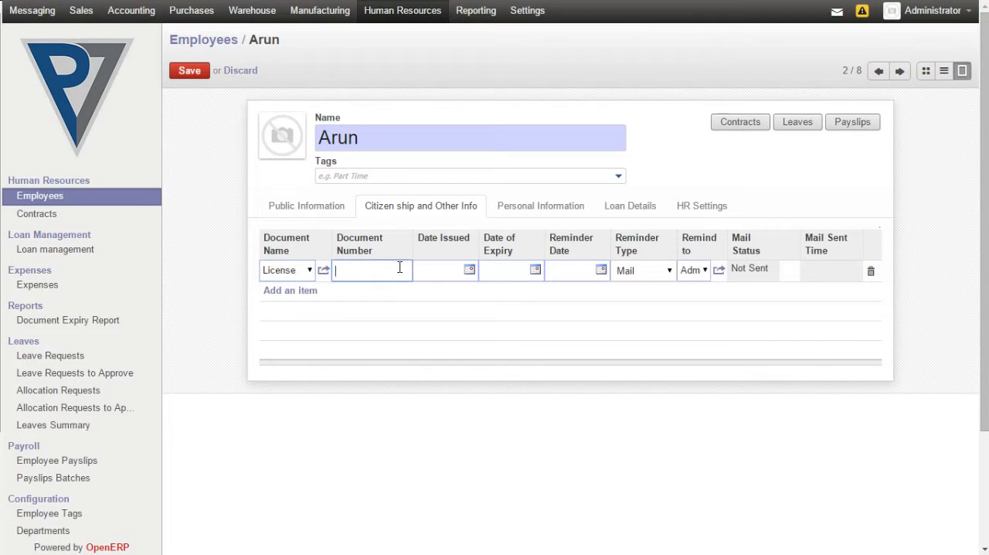
type("HSGDF")
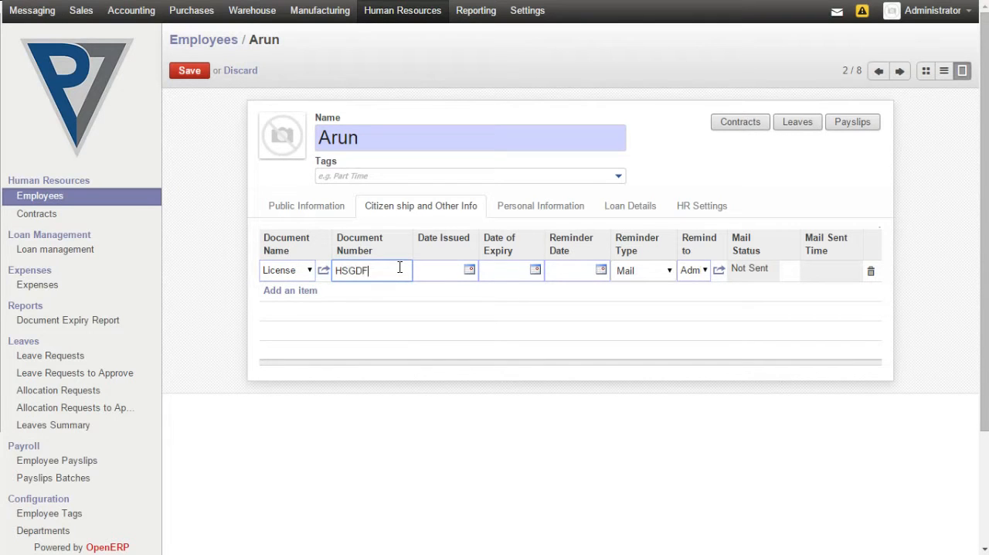
type("88")
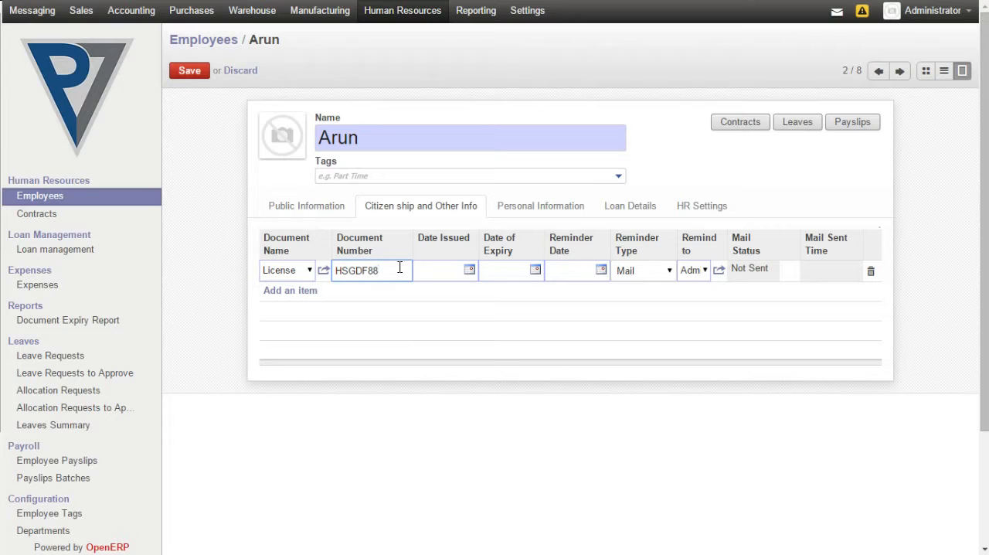
left_click(471, 269)
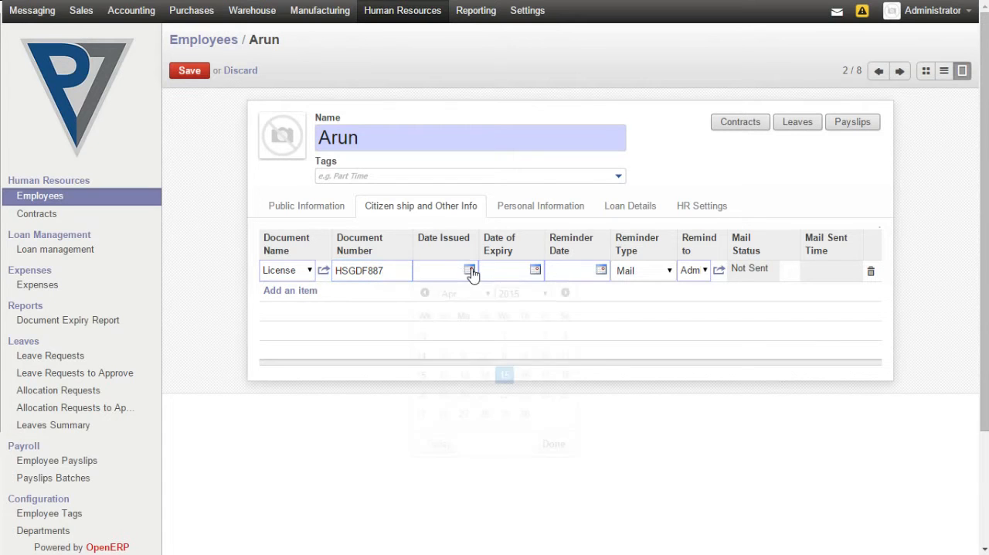
left_click(470, 270)
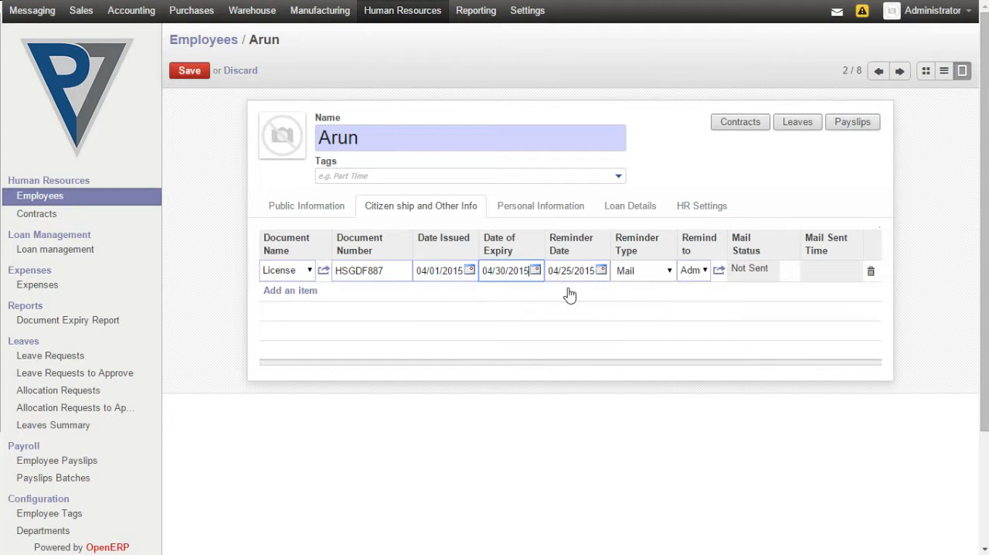
left_click(572, 270)
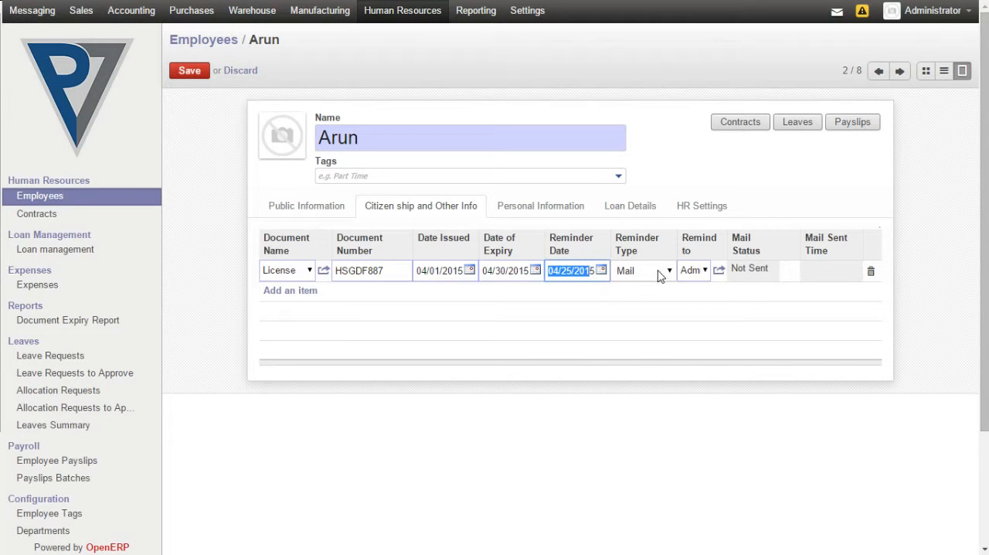
mouse_move(704, 289)
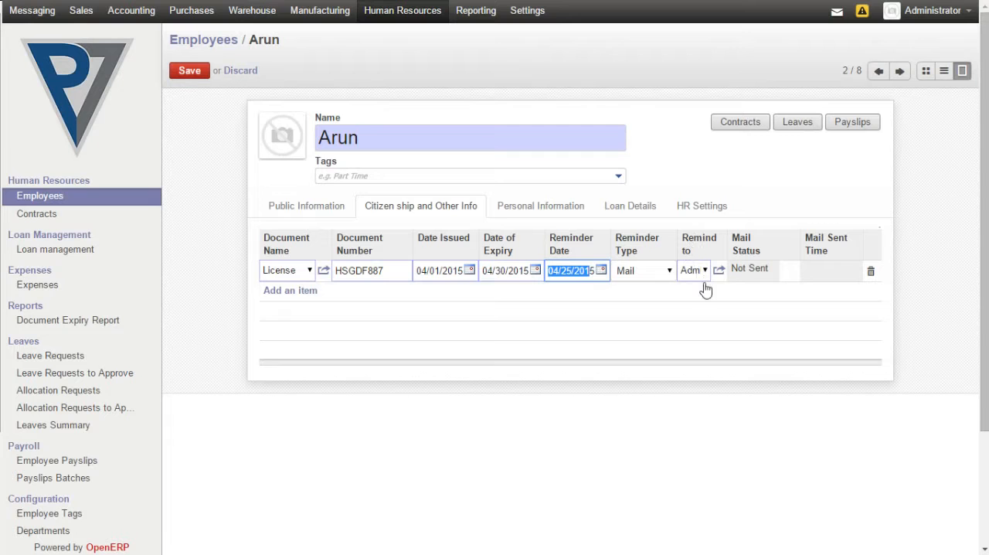
Save Arun's employee record with the new License document, mail not sent
left_click(189, 71)
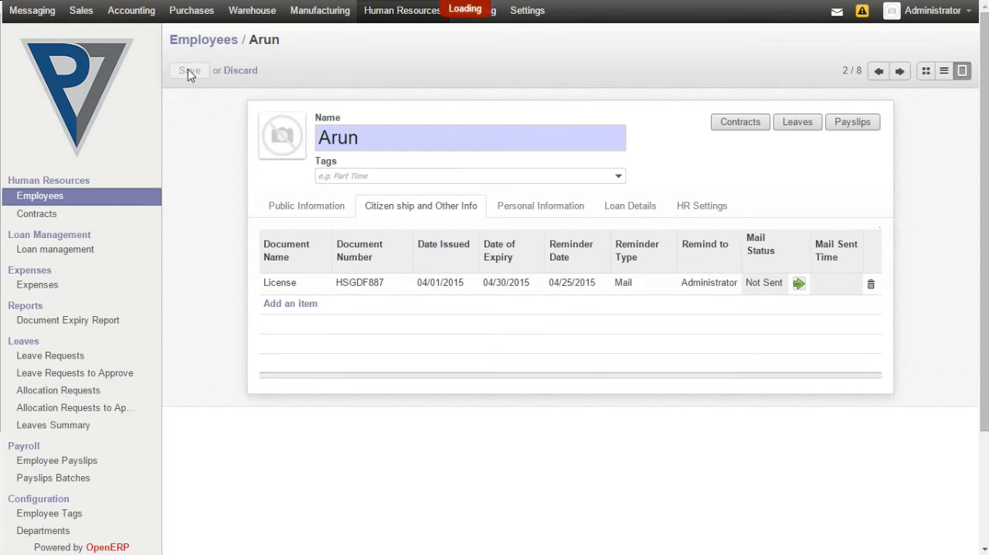
left_click(188, 71)
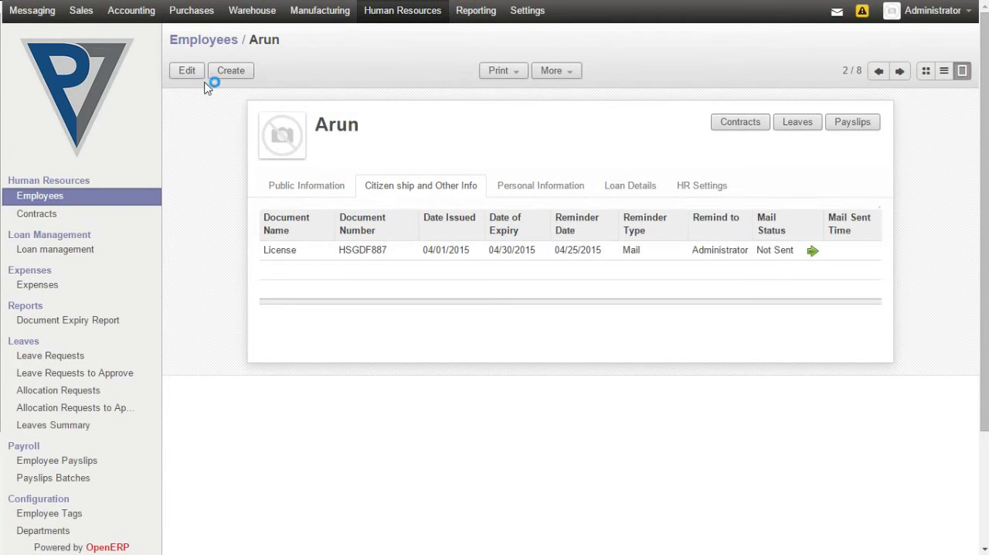
mouse_move(803, 255)
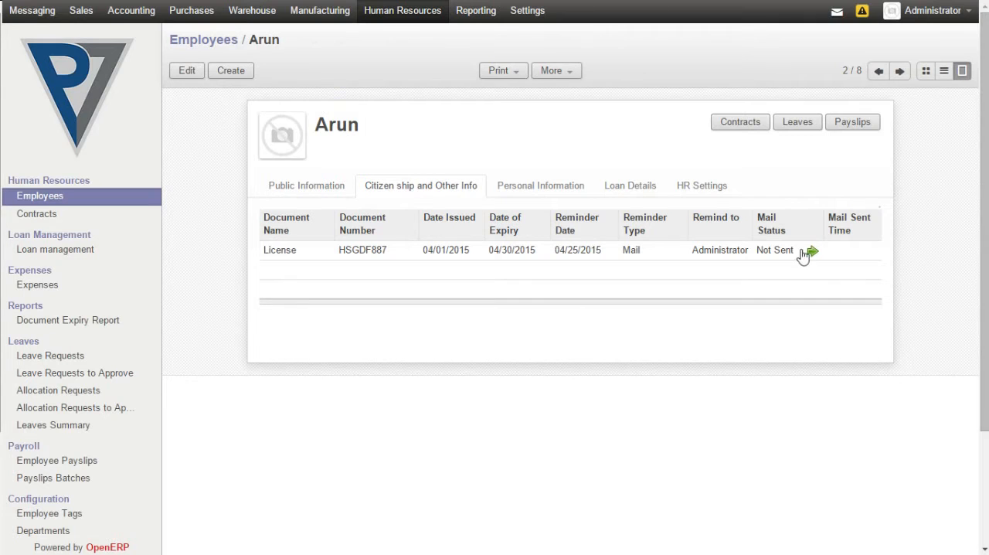
mouse_move(811, 254)
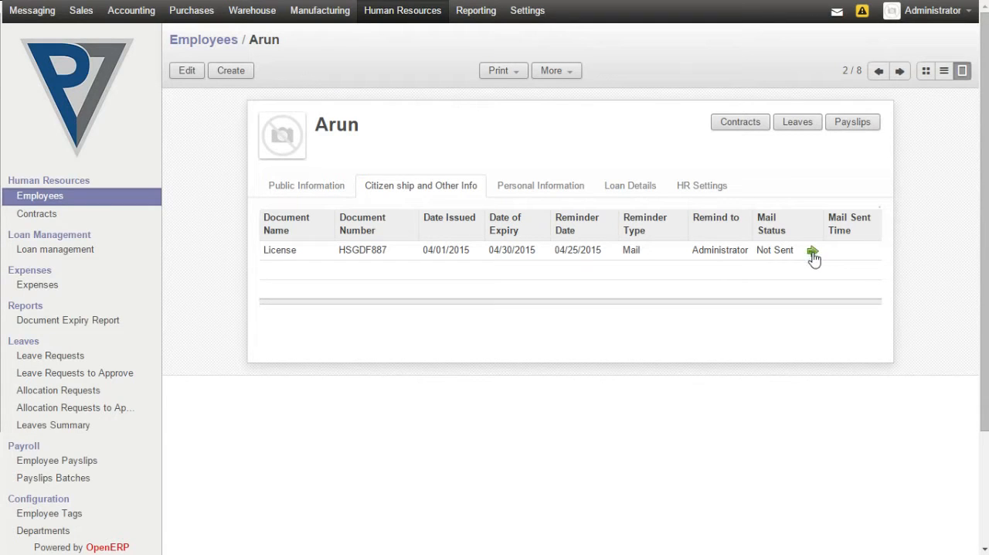
mouse_move(813, 253)
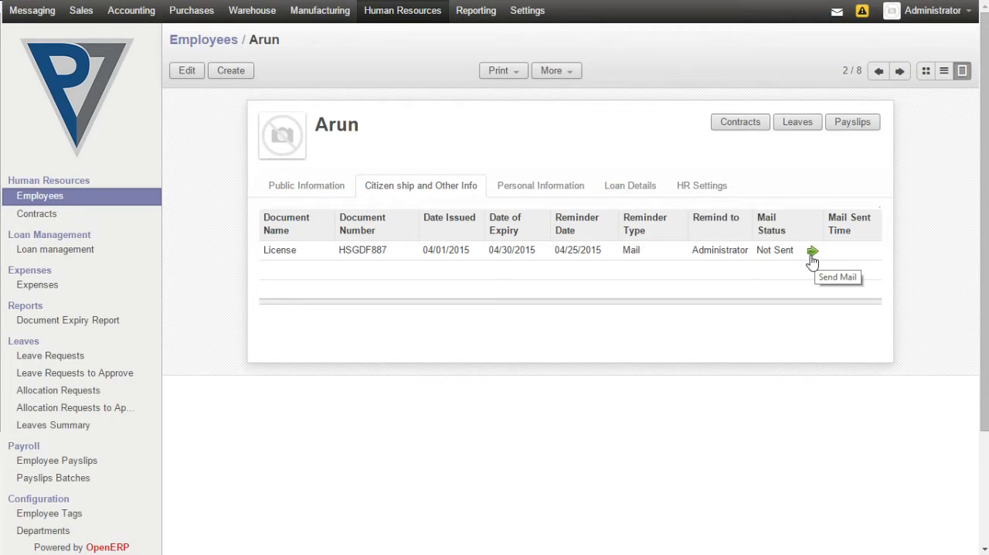
mouse_move(633, 278)
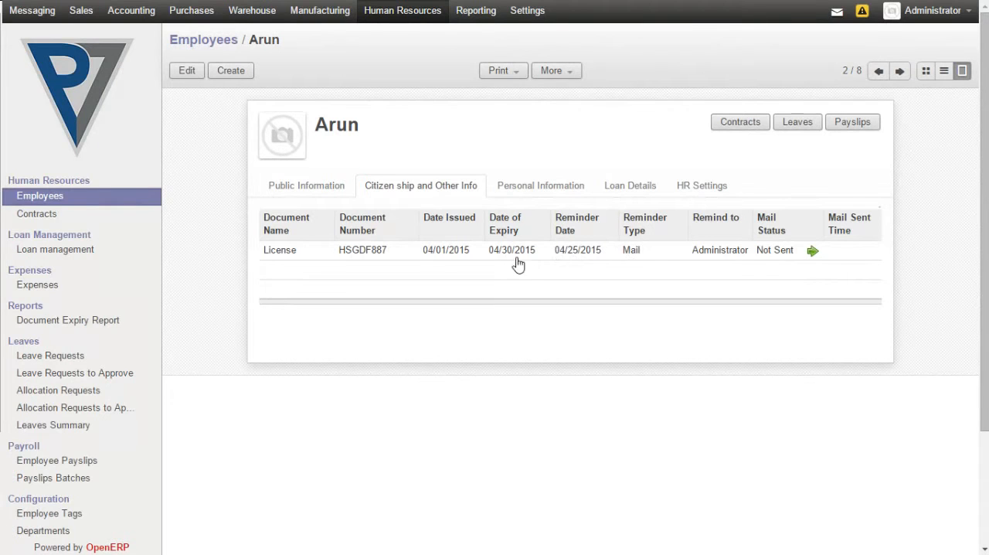
mouse_move(574, 253)
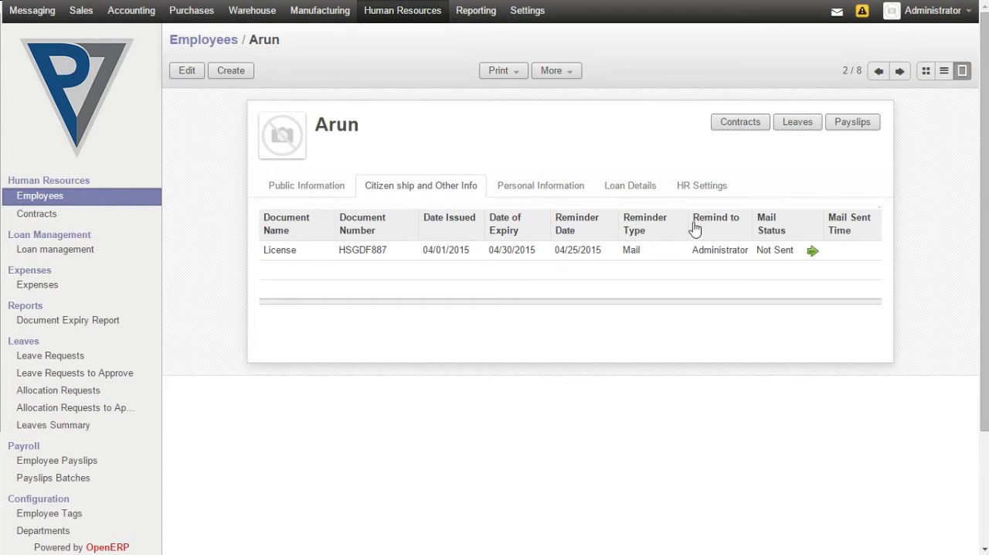
mouse_move(723, 262)
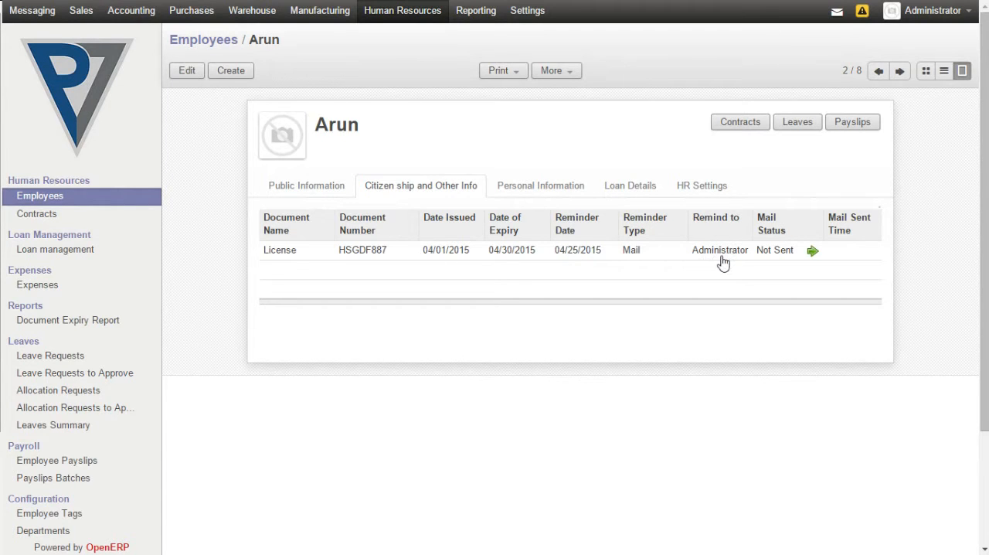
mouse_move(279, 260)
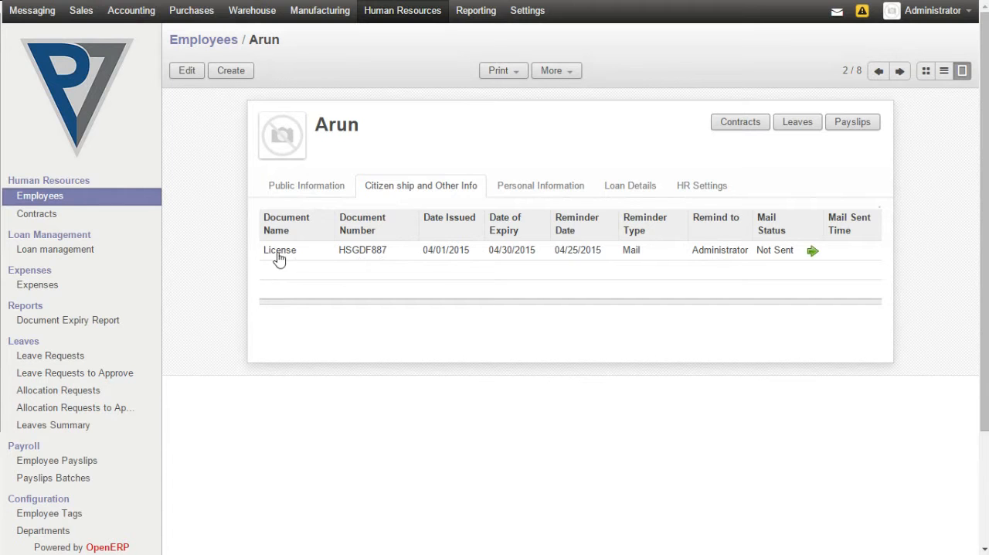
mouse_move(304, 257)
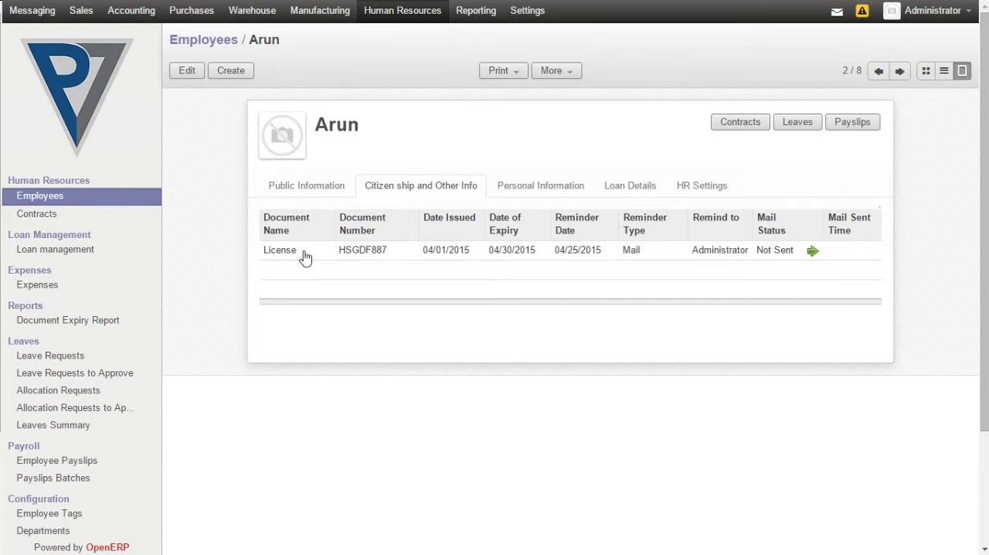
mouse_move(424, 260)
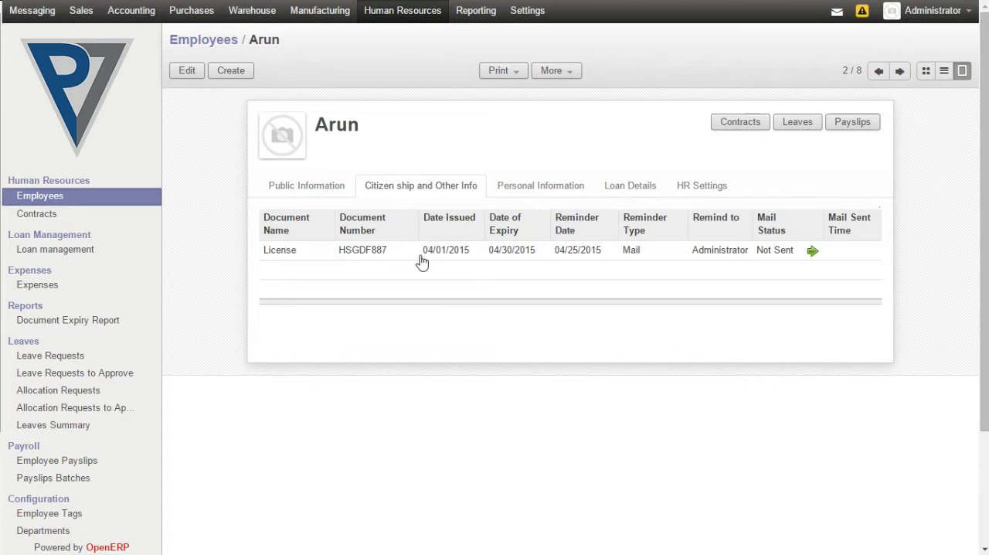
mouse_move(522, 263)
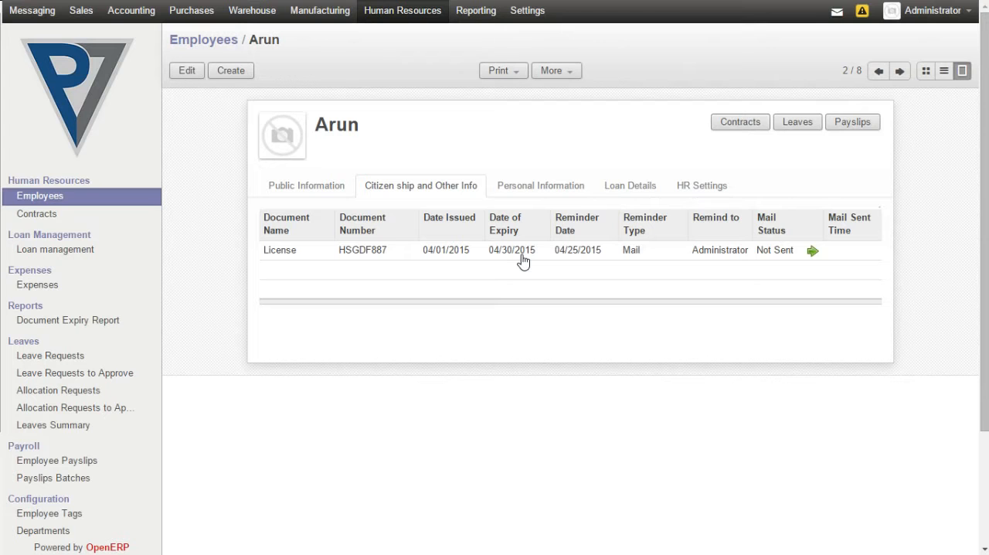
mouse_move(155, 440)
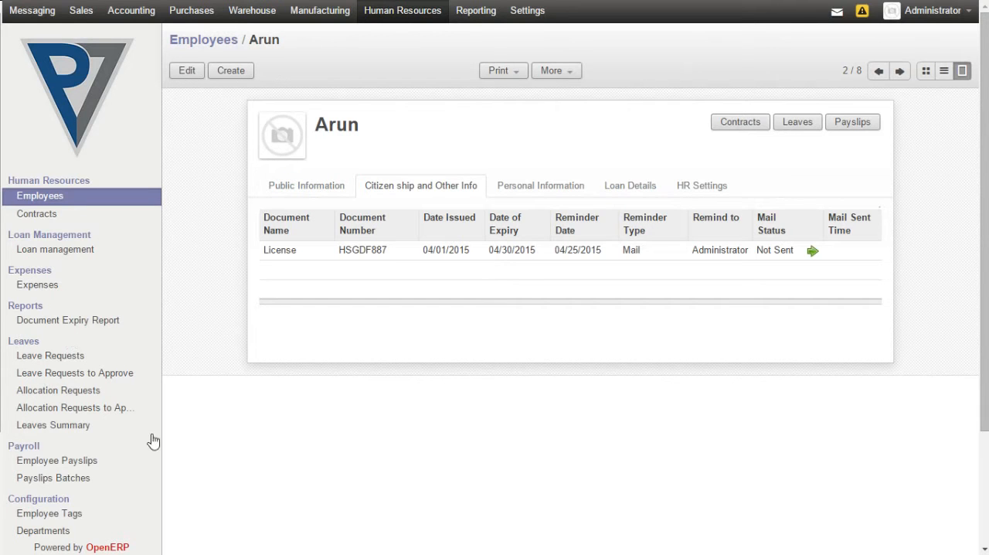
scroll("down", 3)
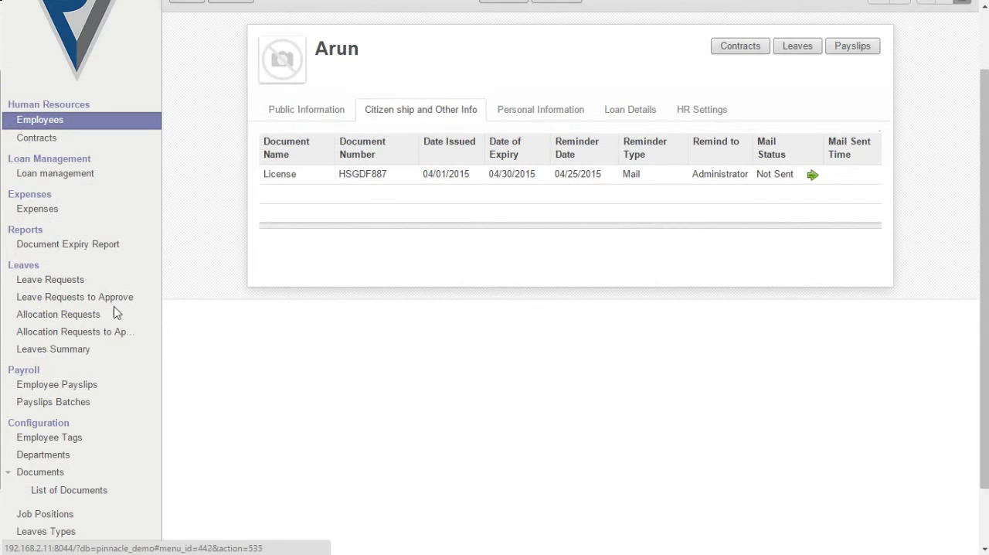
View the Document Expiry Report listing VISA, Passport and Arun's License, all mail not sent
left_click(68, 244)
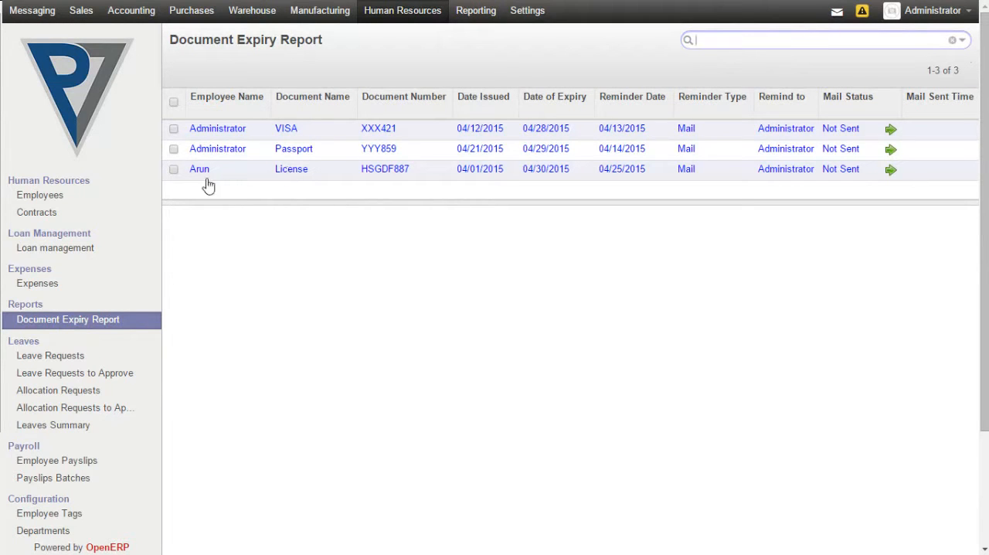
mouse_move(238, 170)
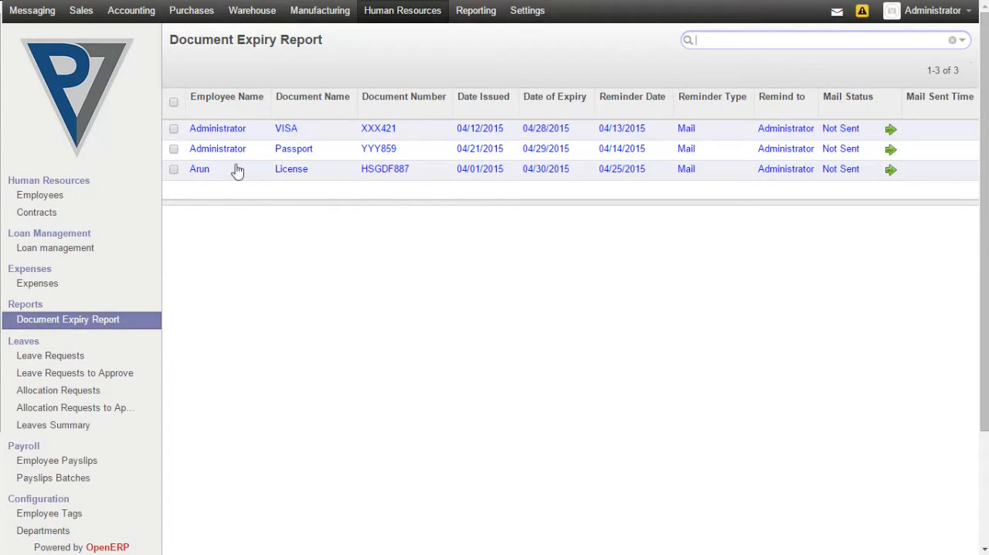
mouse_move(291, 172)
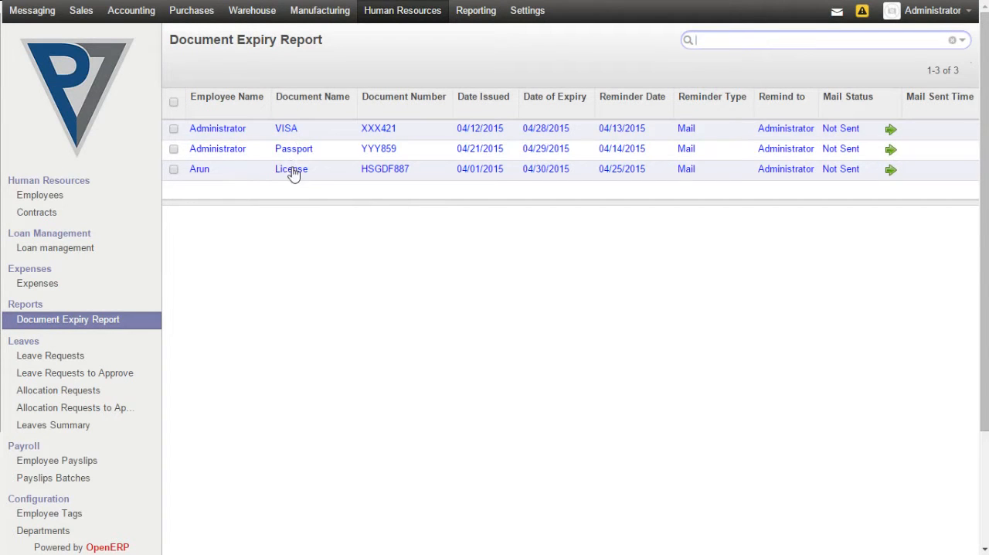
mouse_move(547, 170)
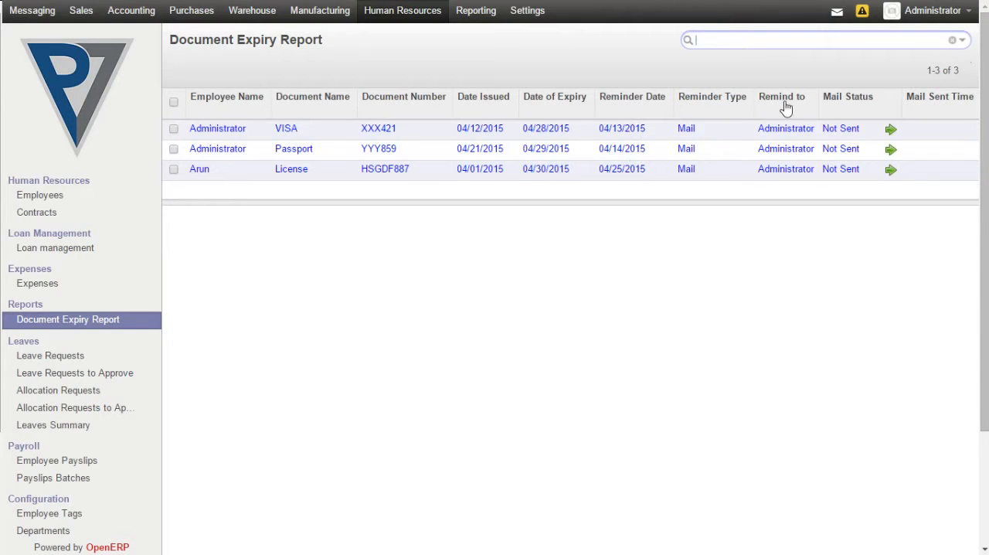
mouse_move(810, 102)
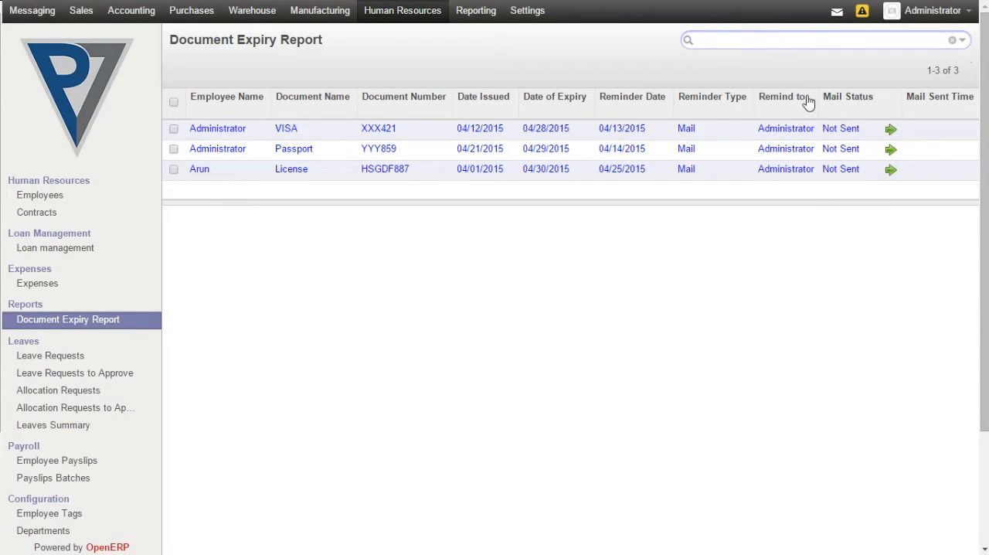
mouse_move(579, 322)
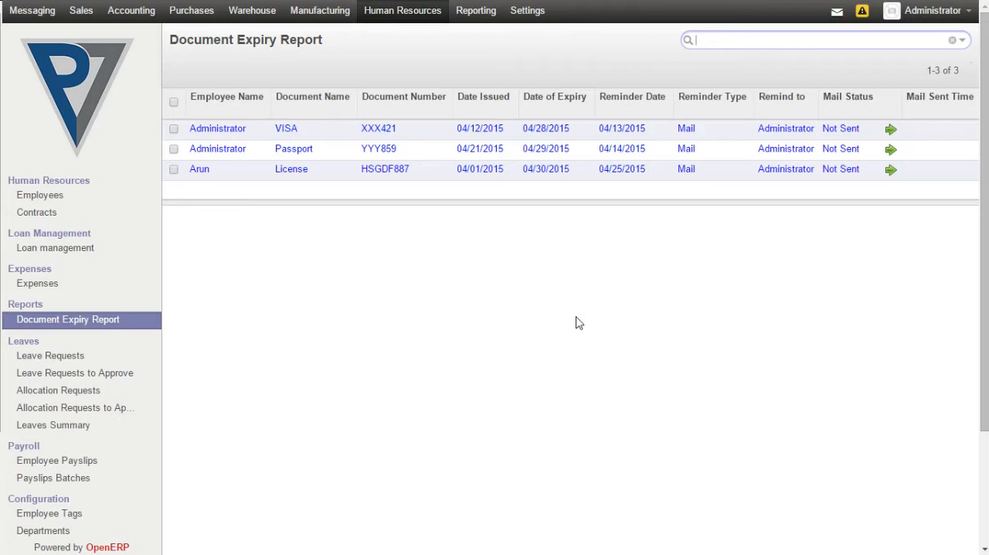
Exit the browser's full-screen view around the Document Expiry Report
key("f11")
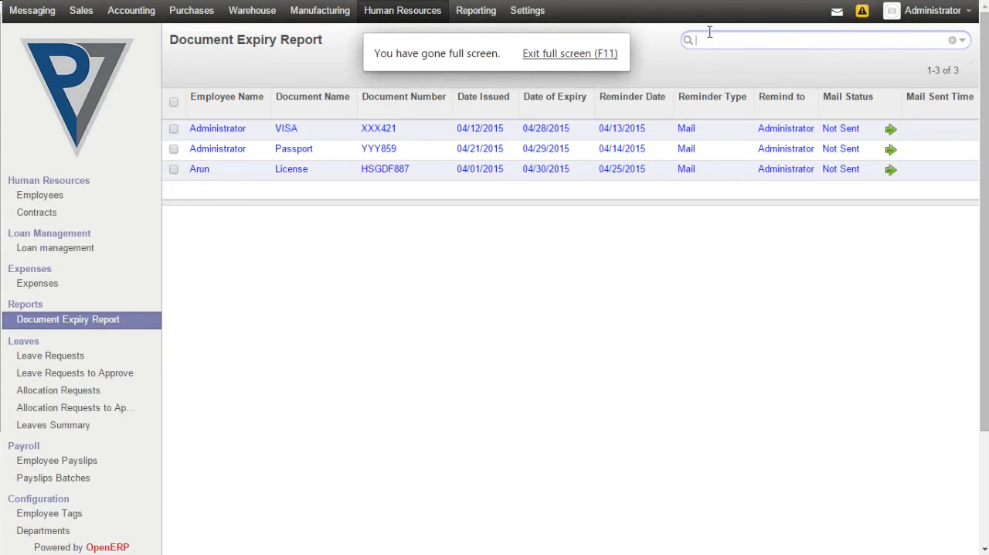
mouse_move(599, 59)
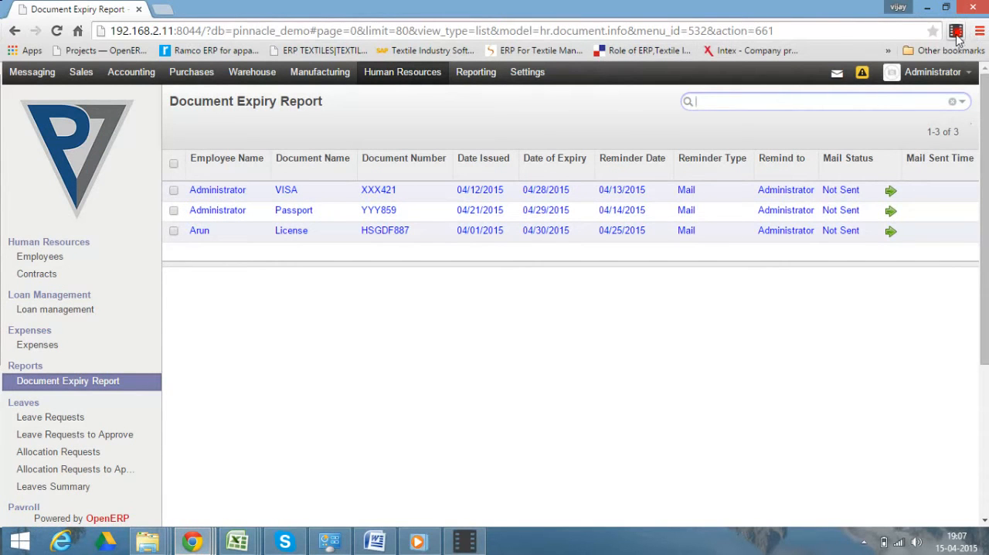
mouse_move(192, 541)
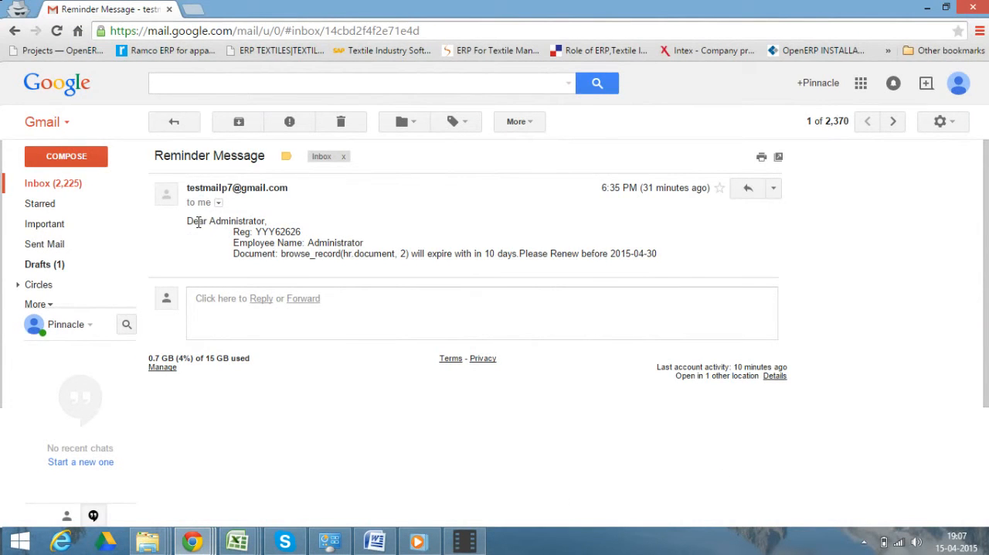
Read the Gmail Reminder Message telling the Administrator to renew a document before 2015-04-30
left_click_drag(185, 220, 312, 232)
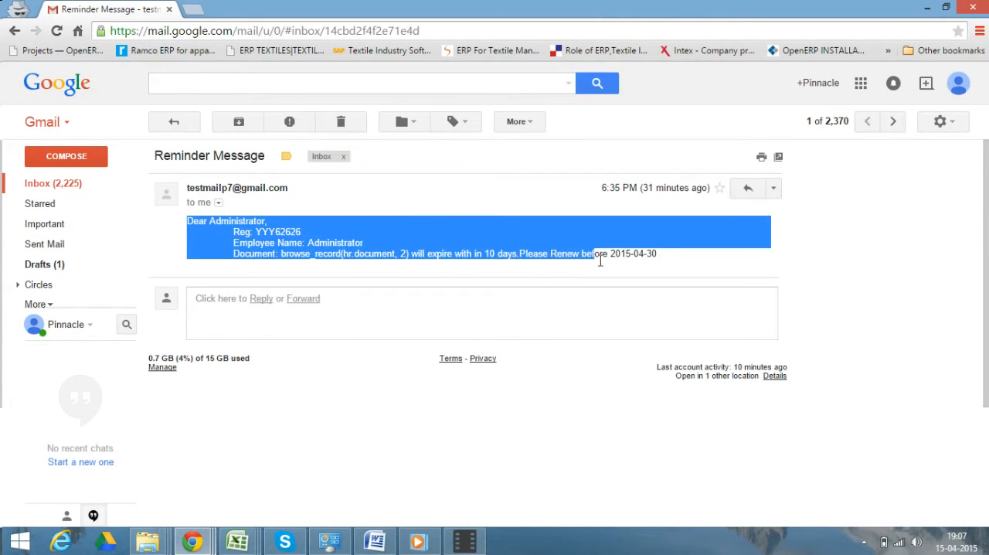
left_click(698, 247)
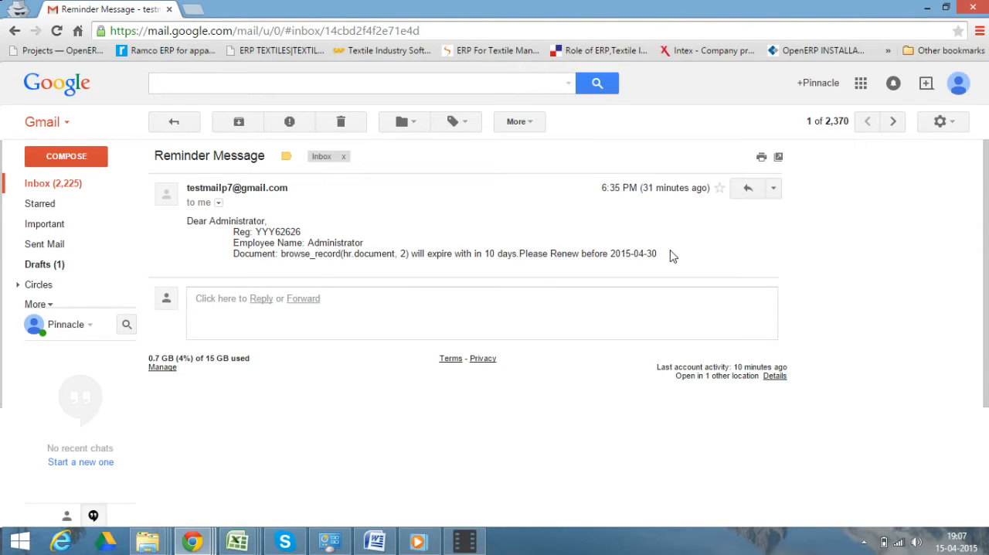
mouse_move(179, 227)
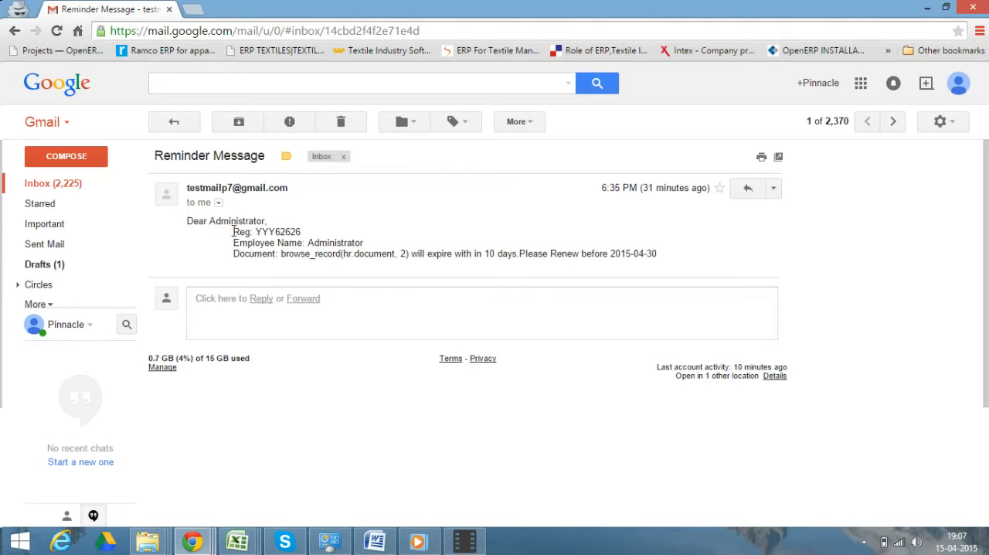
double_click(263, 241)
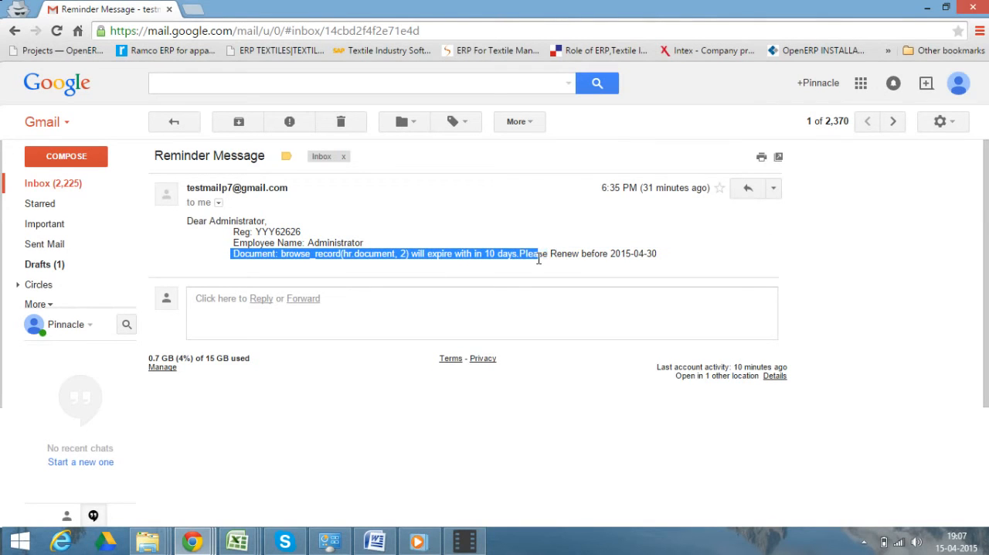
left_click(557, 258)
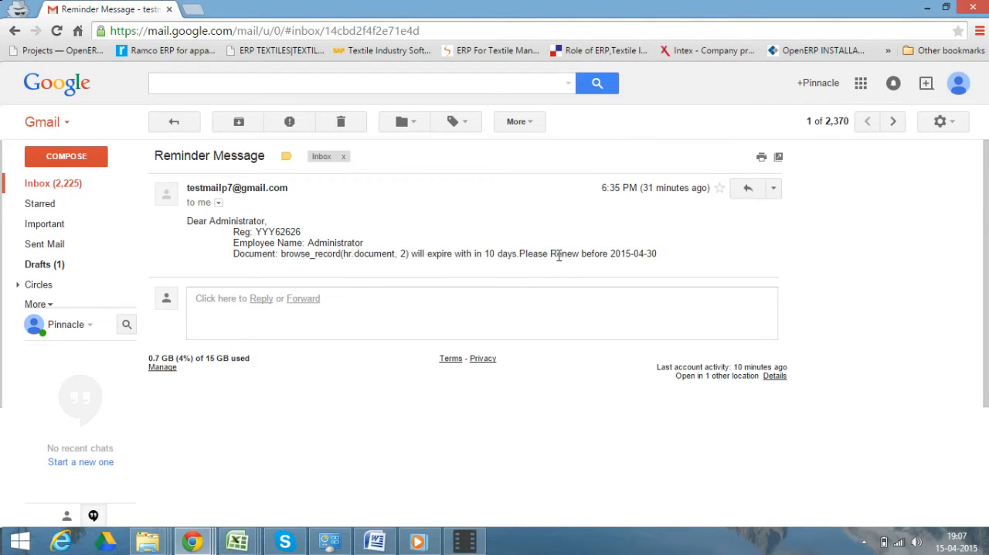
left_click_drag(549, 254, 655, 254)
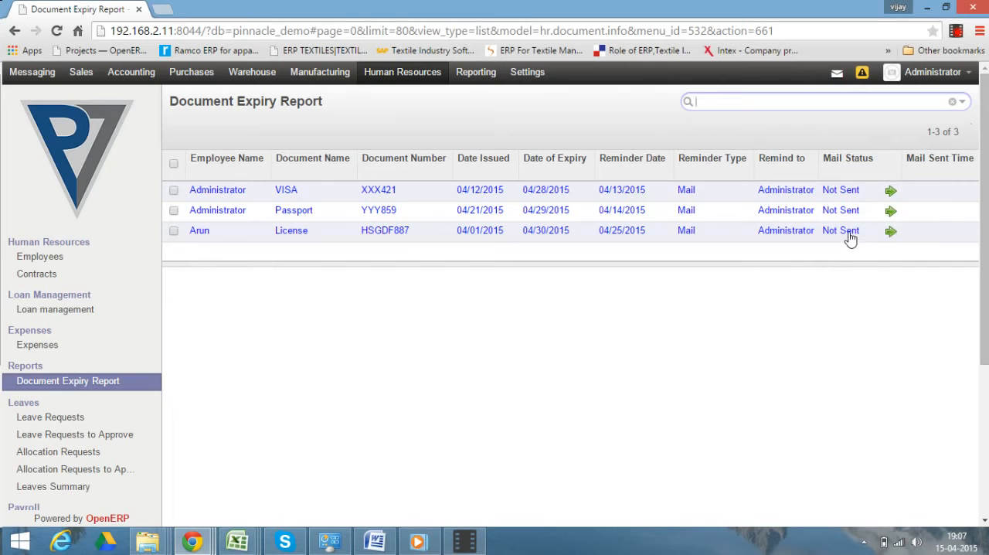
mouse_move(943, 235)
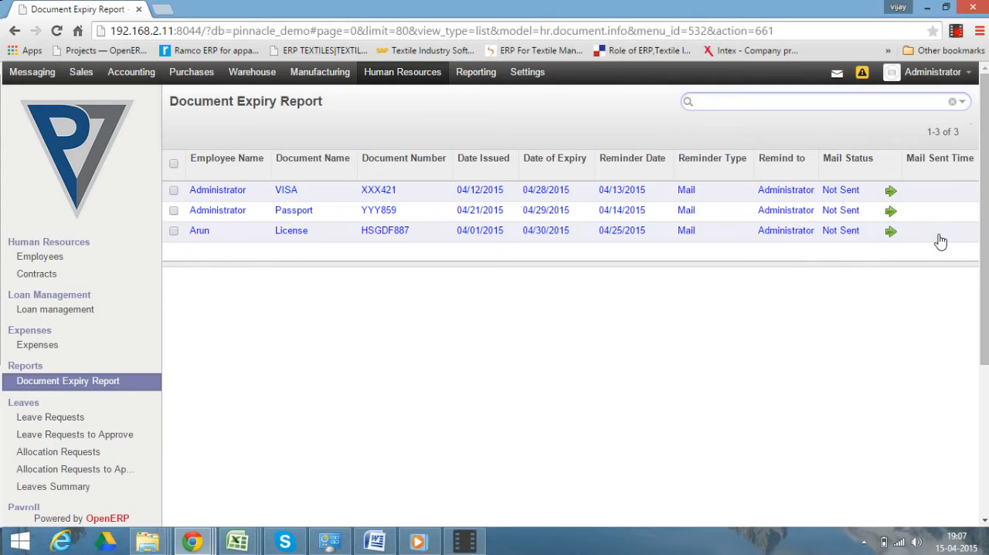
mouse_move(936, 243)
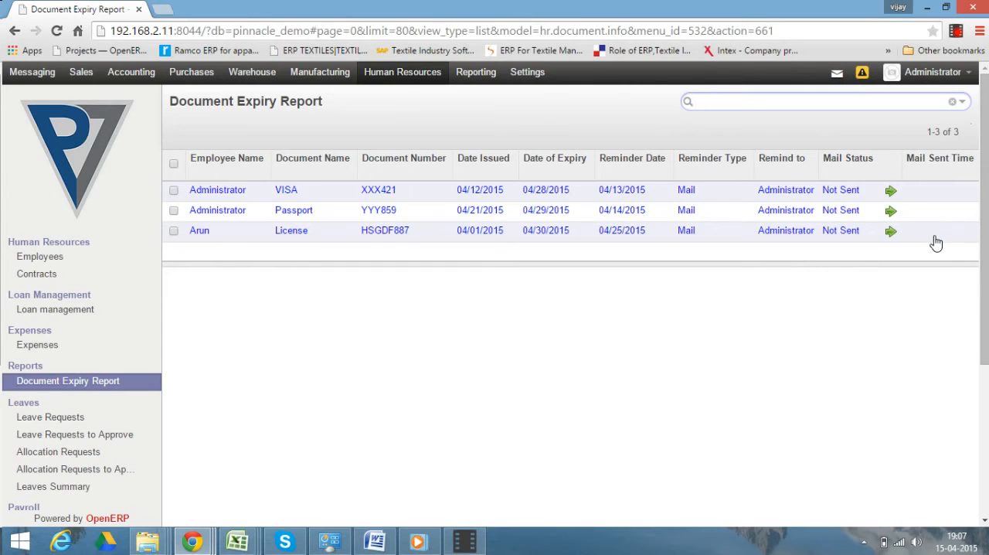